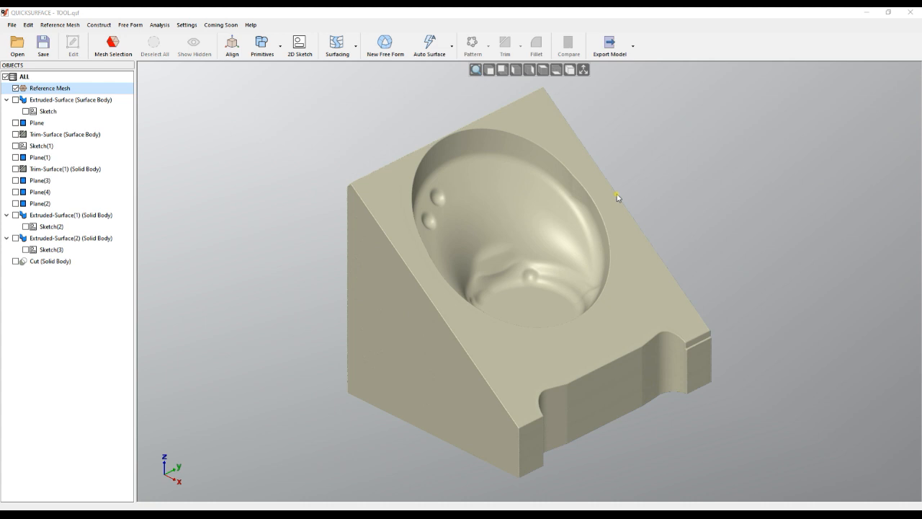
pyautogui.moveTo(622, 195)
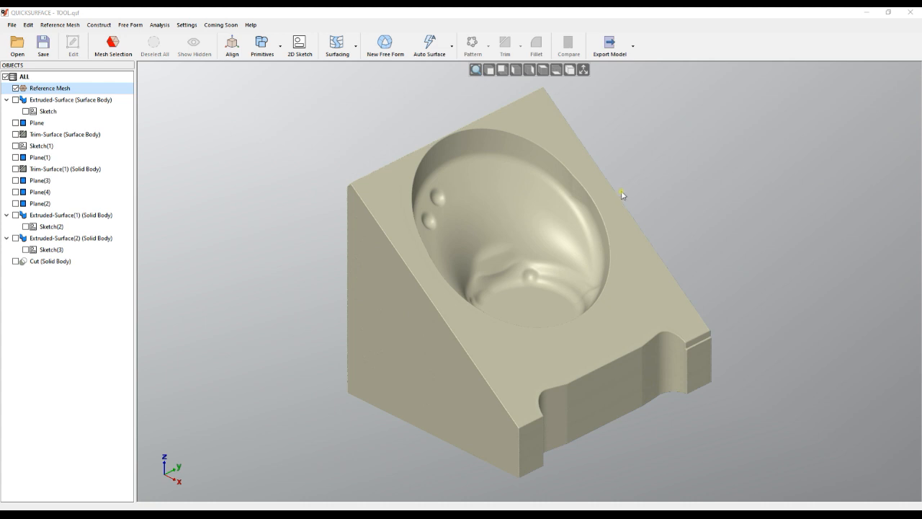
pyautogui.moveTo(662, 283)
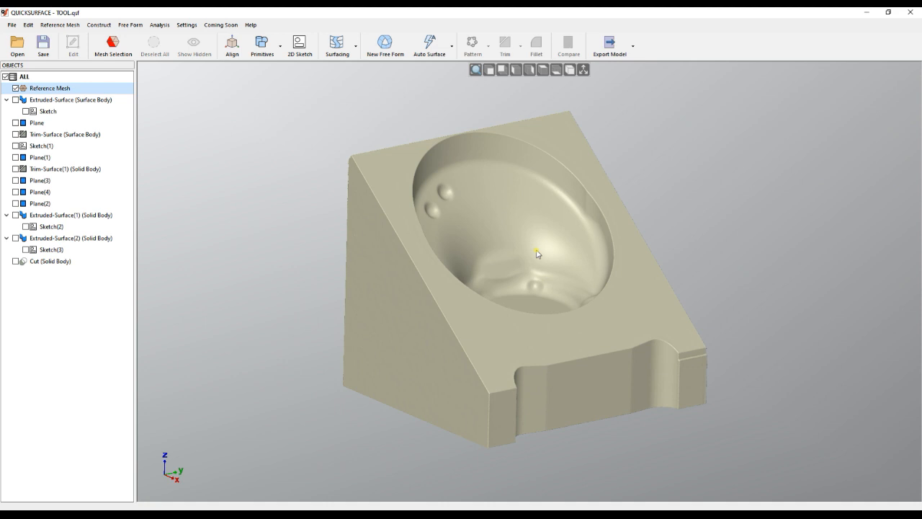
pyautogui.moveTo(87, 147)
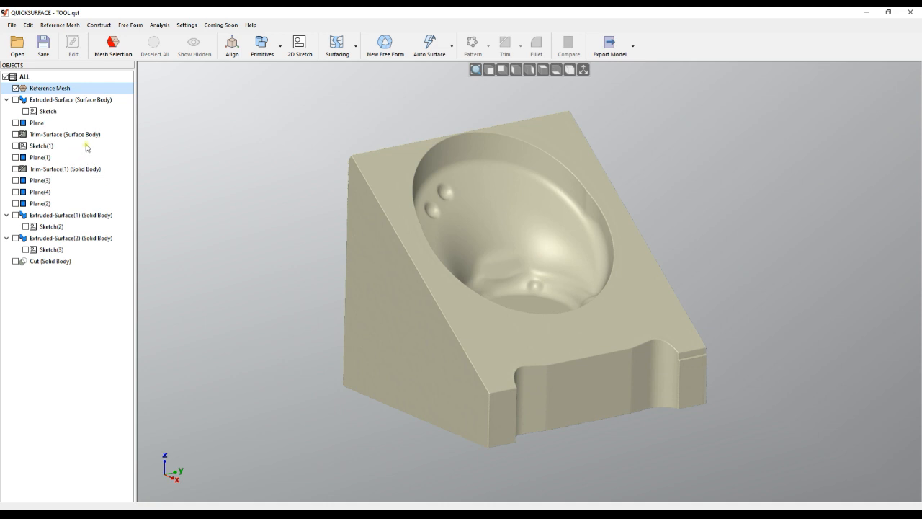
# Show the base sketch, extruded surface, slanted plane and trimmed surface in the Objects tree
pyautogui.click(48, 111)
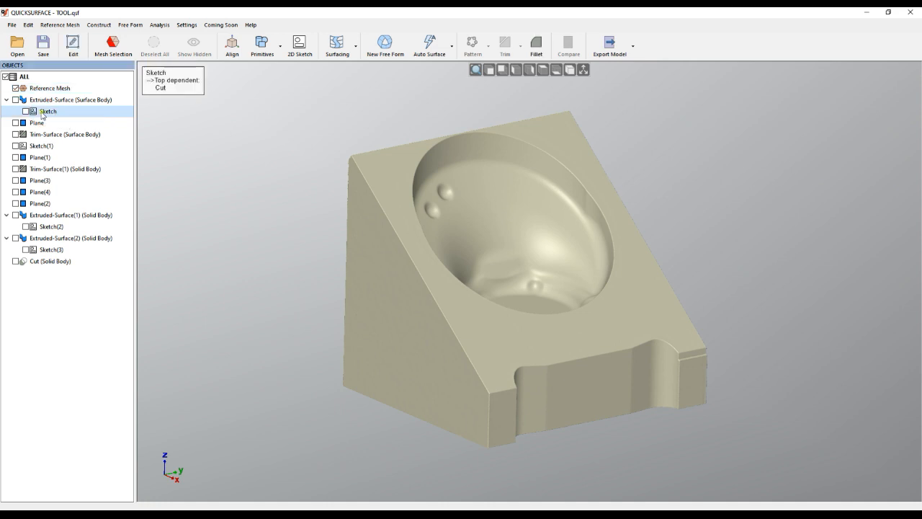
pyautogui.click(17, 111)
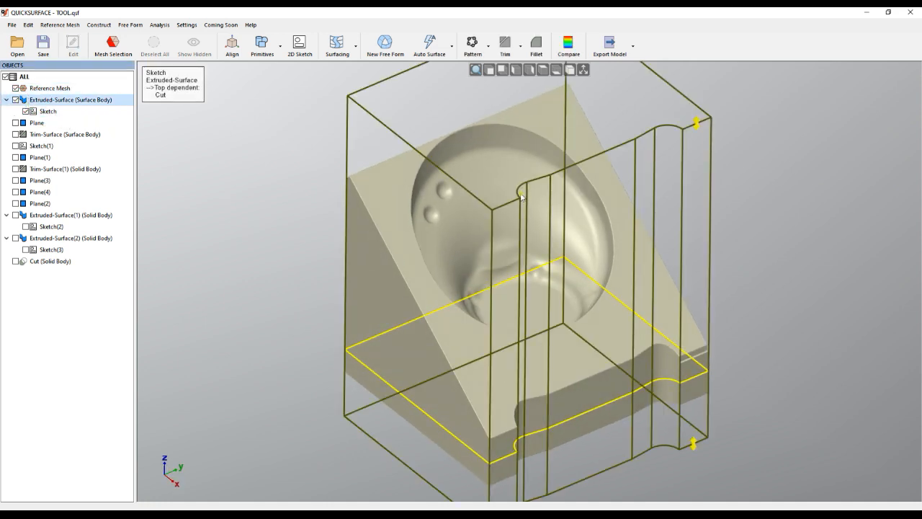
pyautogui.click(16, 122)
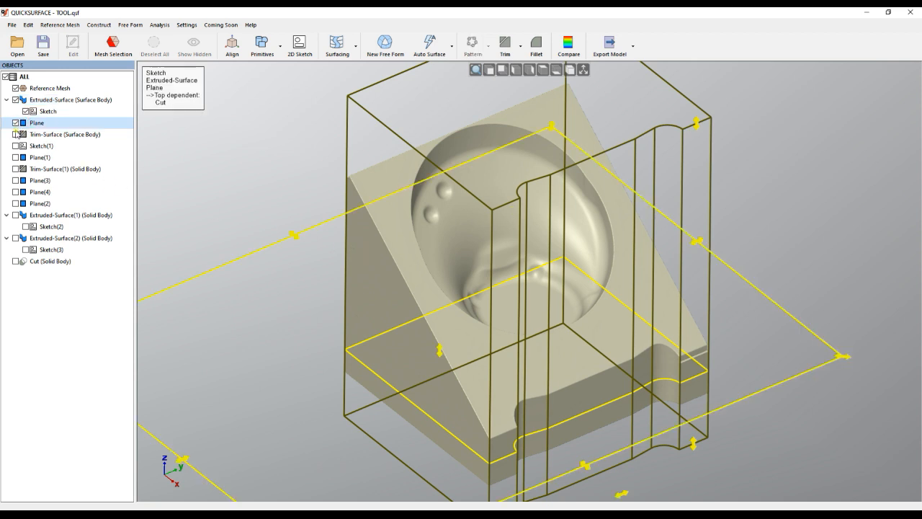
pyautogui.click(65, 134)
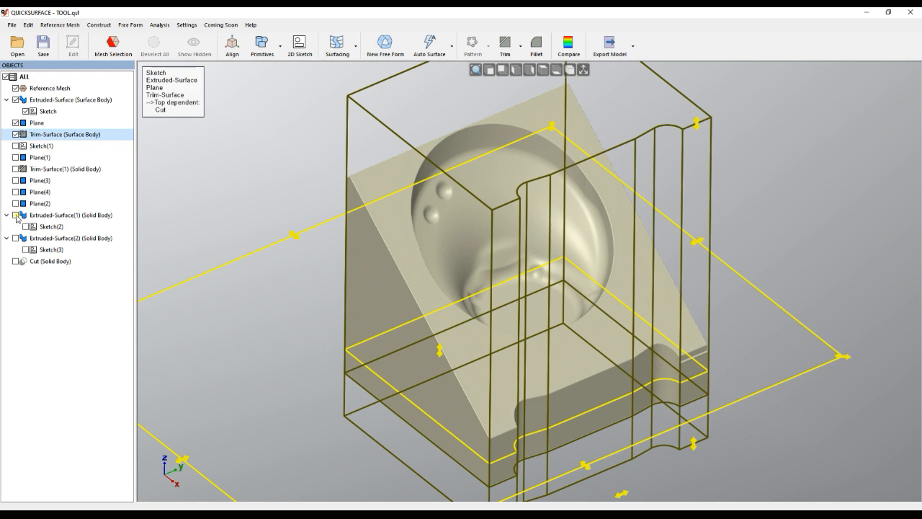
pyautogui.moveTo(72, 214)
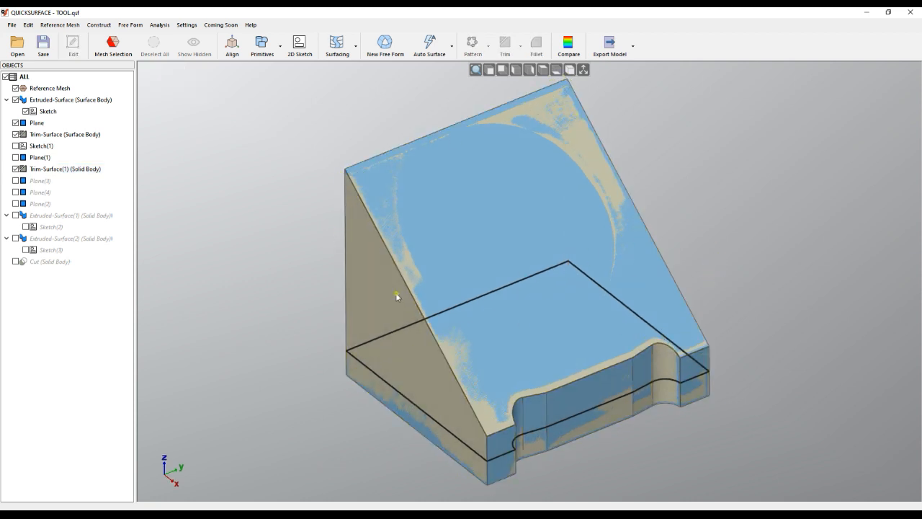
# Enable history to Extruded-Surface(1) and then to the Cut, and hide the sketch outline
pyautogui.rightClick(70, 215)
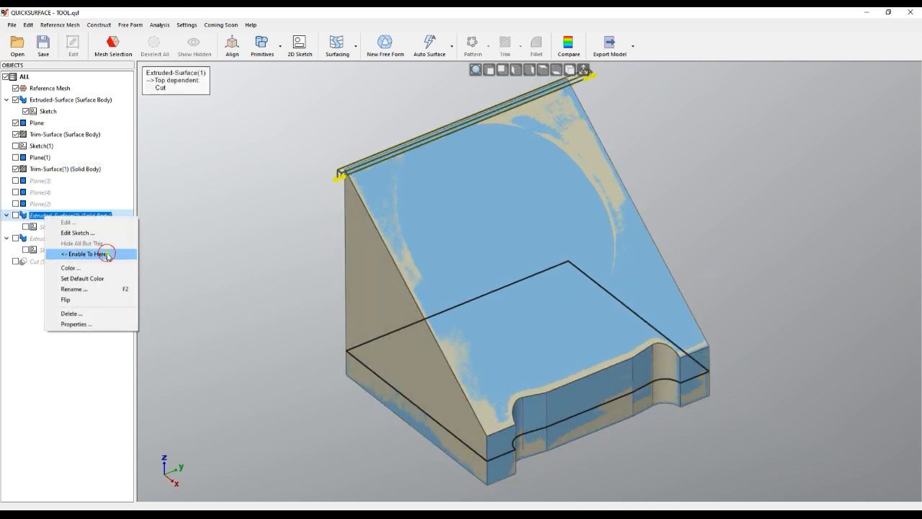
pyautogui.click(86, 254)
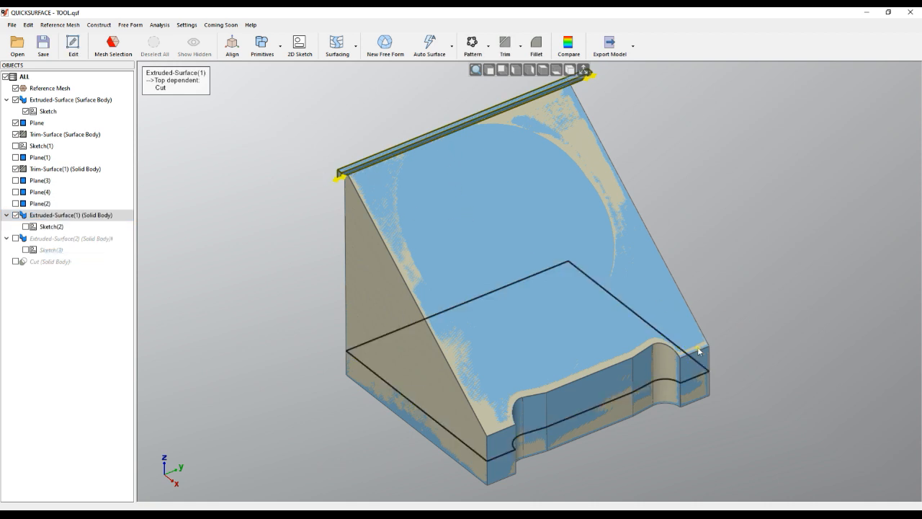
pyautogui.rightClick(49, 260)
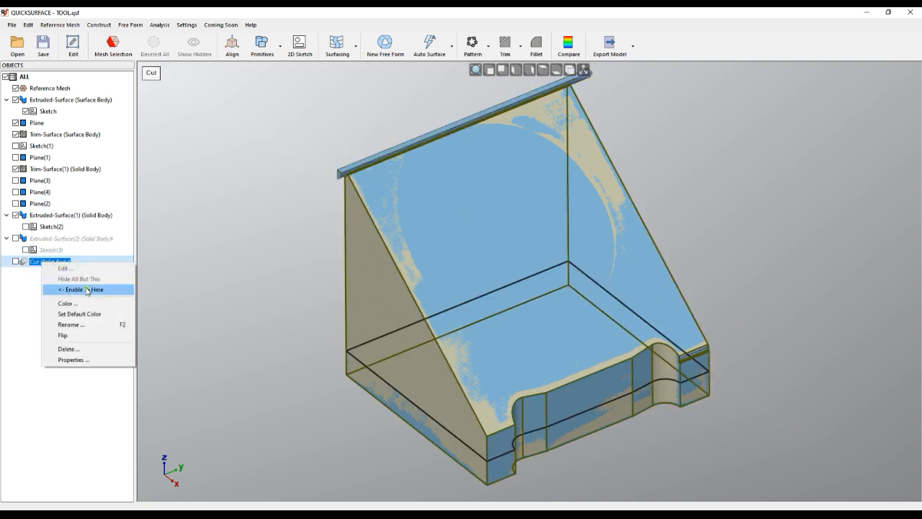
pyautogui.click(80, 289)
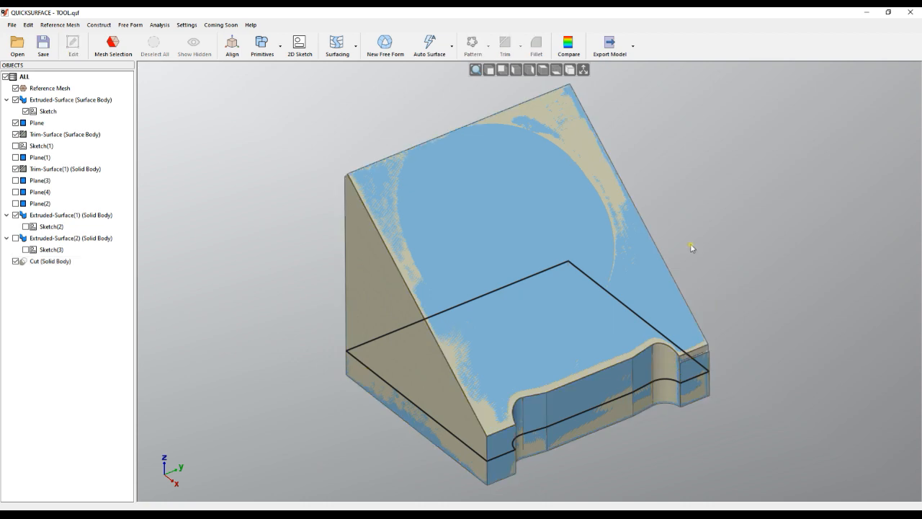
pyautogui.click(48, 111)
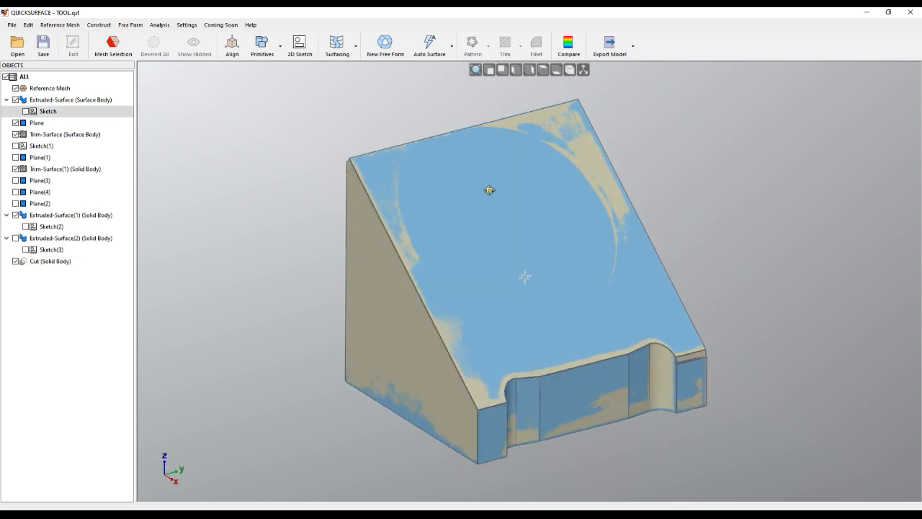
pyautogui.moveTo(490, 190); pyautogui.dragTo(411, 380)
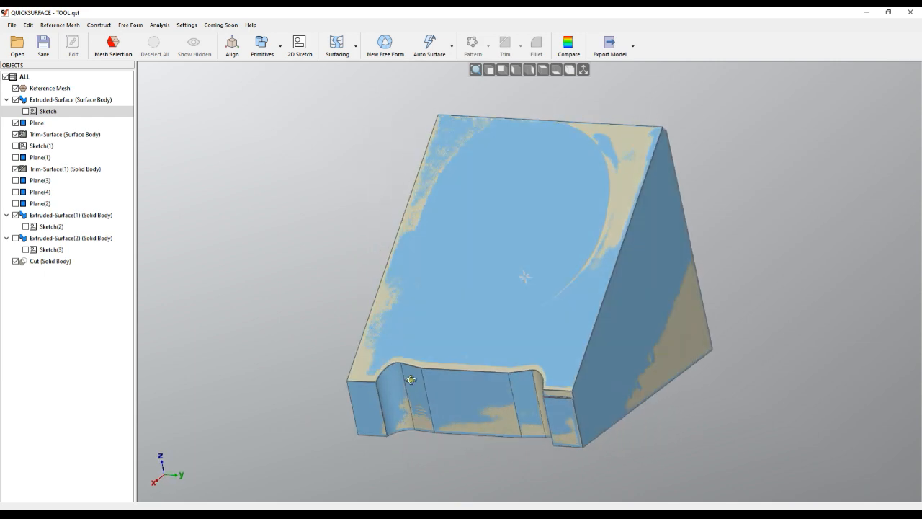
# Hide all bodies except the scanned reference mesh via Hide All But This
pyautogui.rightClick(49, 88)
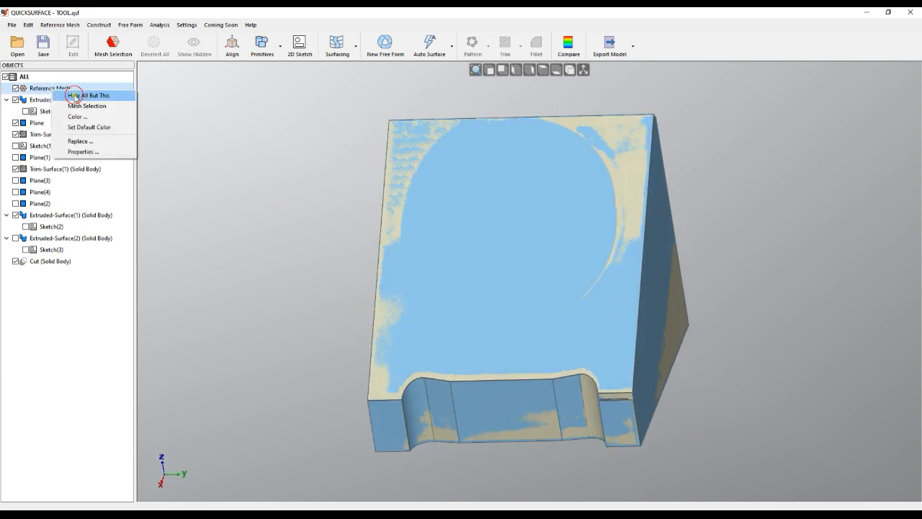
pyautogui.click(89, 95)
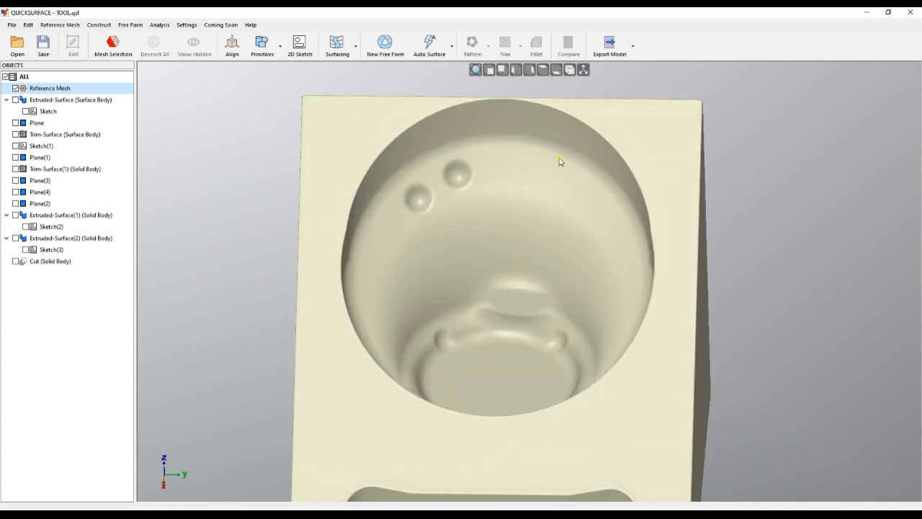
pyautogui.moveTo(551, 159)
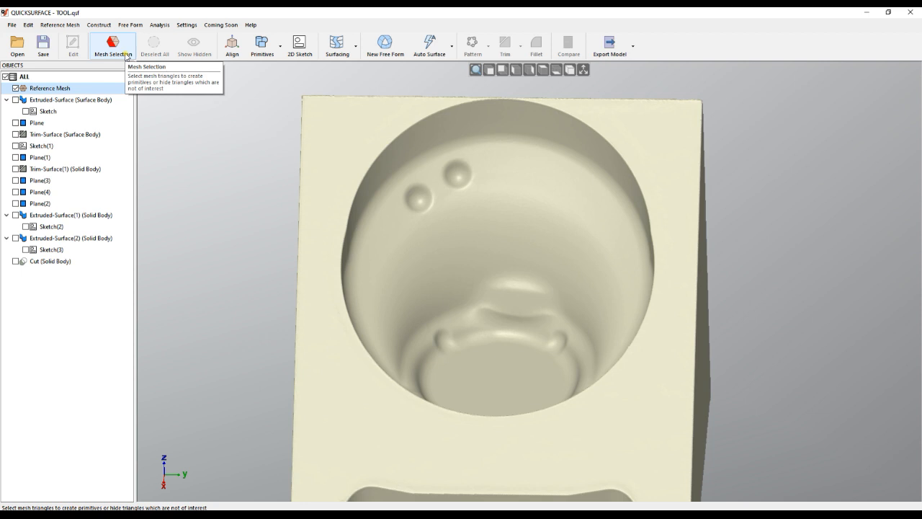
# Magic-wand the pocket triangles and brush the selection out to the pocket rim
pyautogui.click(112, 45)
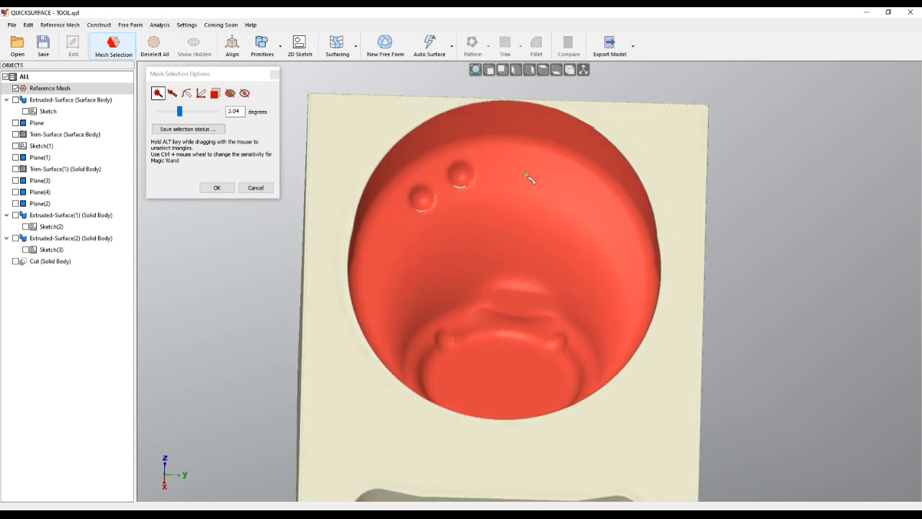
pyautogui.moveTo(519, 209)
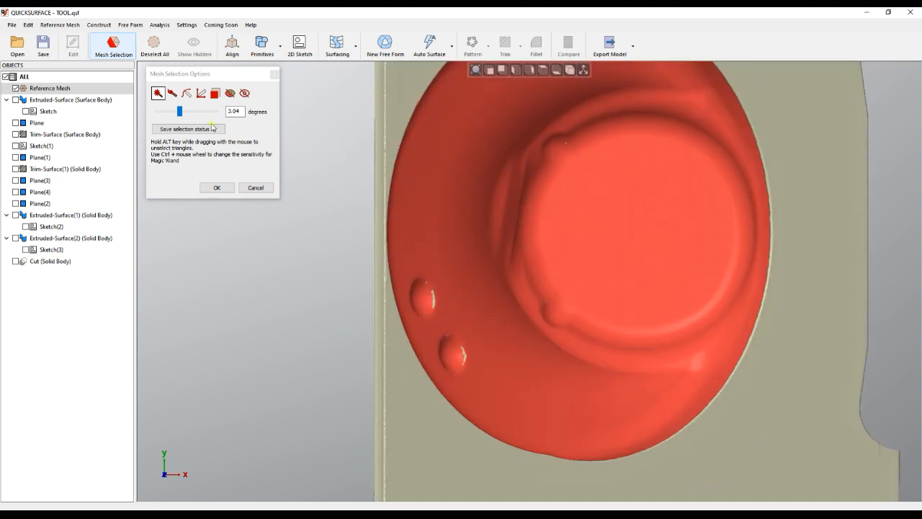
pyautogui.click(172, 93)
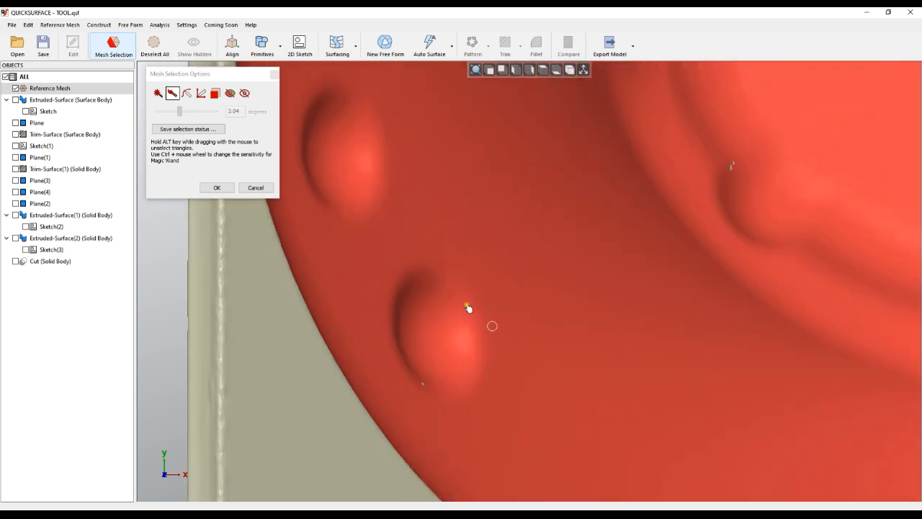
pyautogui.moveTo(566, 305)
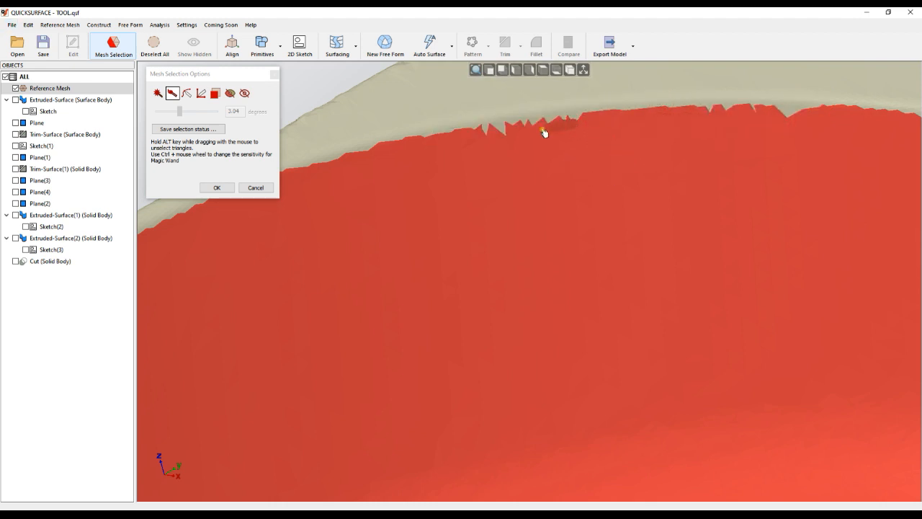
pyautogui.click(216, 93)
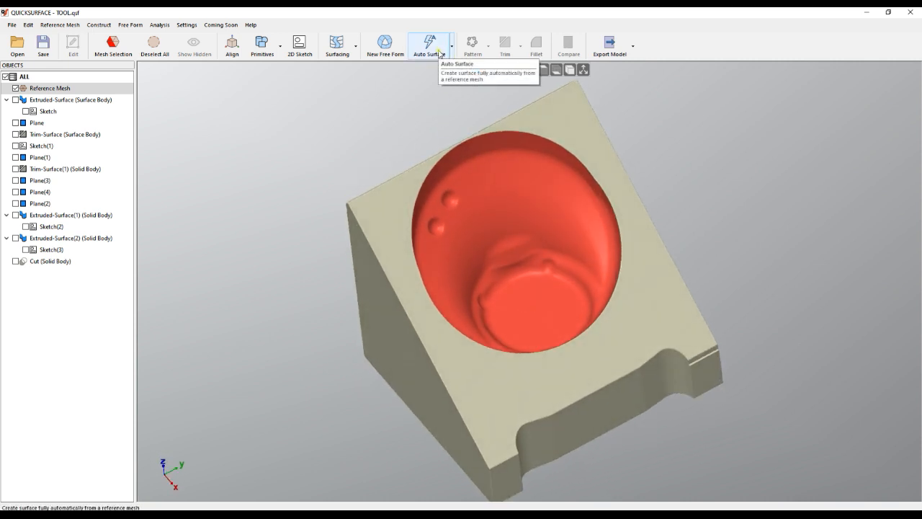
# Start Auto Surface on the pocket with Feature Details at Higher and request a preview
pyautogui.click(430, 42)
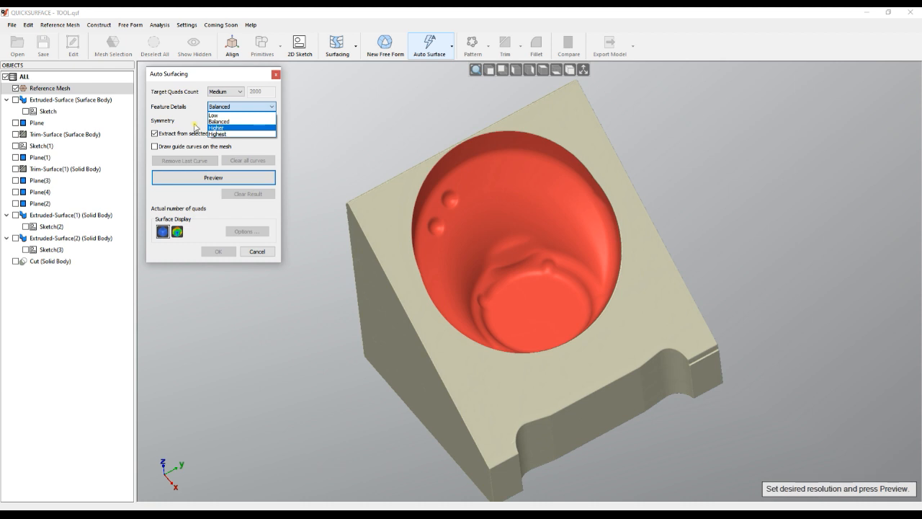
pyautogui.click(216, 129)
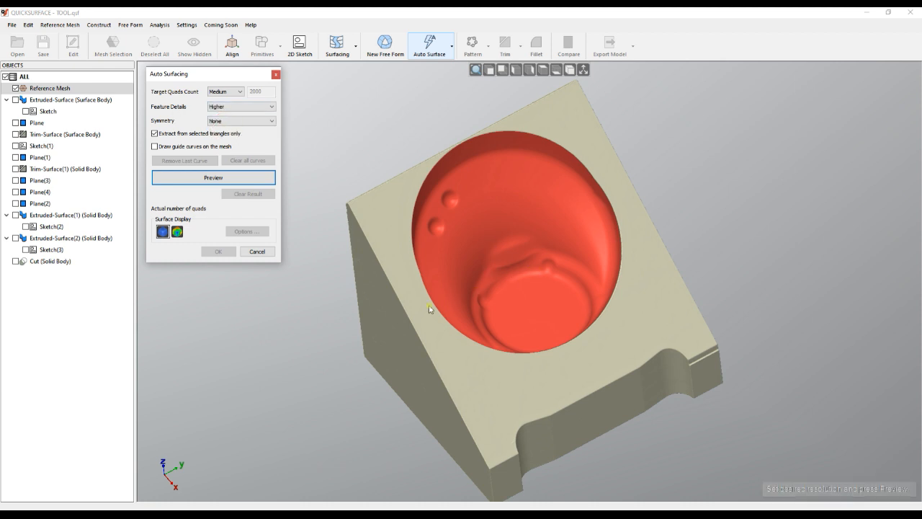
pyautogui.click(213, 177)
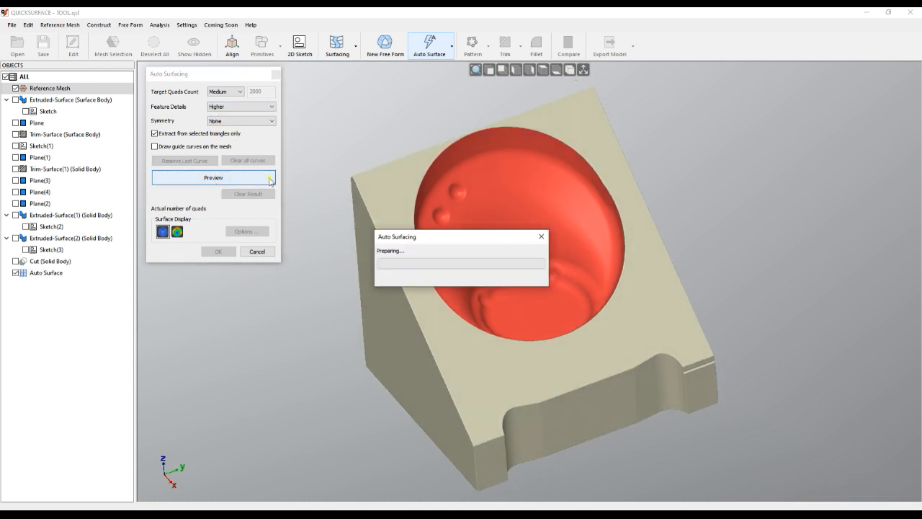
# Let Auto Surfacing compute the 1876-quad preview patch network over the pocket
pyautogui.click(213, 177)
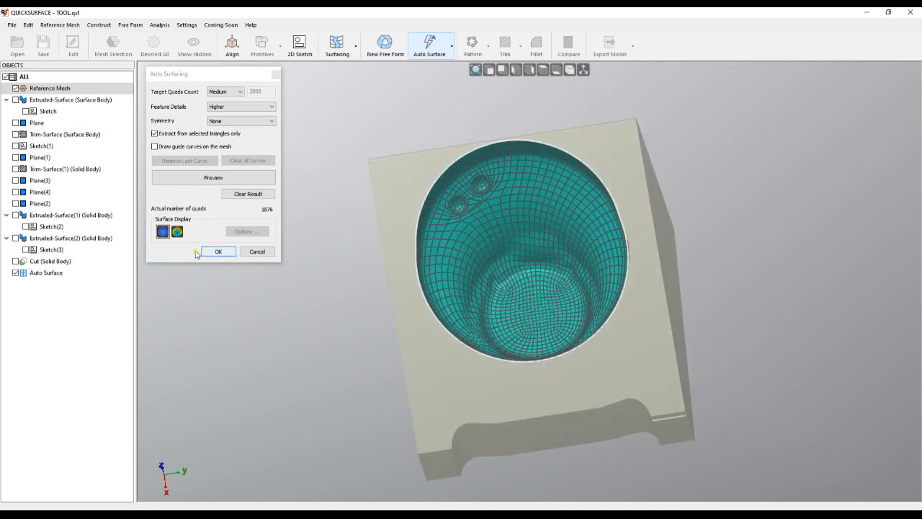
# Check deviation colours, return to plain shading and enable 'Draw guide curves on the mesh'
pyautogui.click(177, 231)
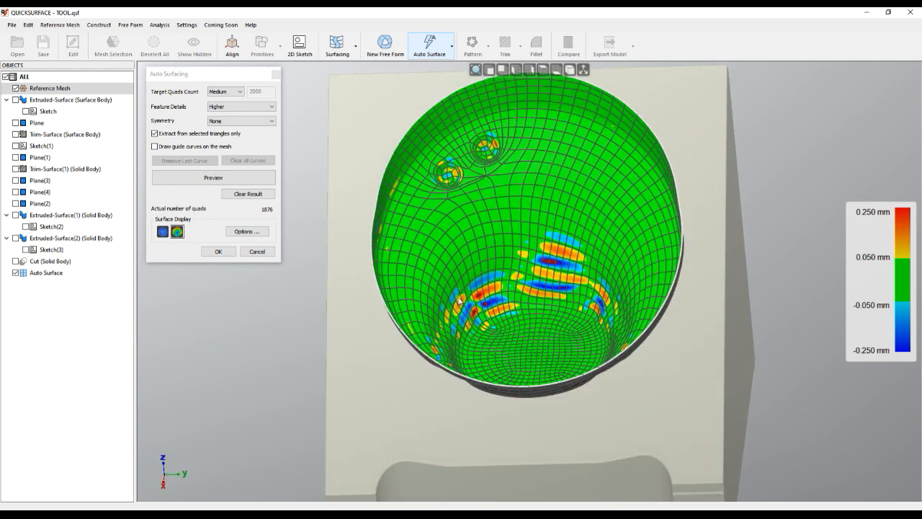
pyautogui.moveTo(202, 193)
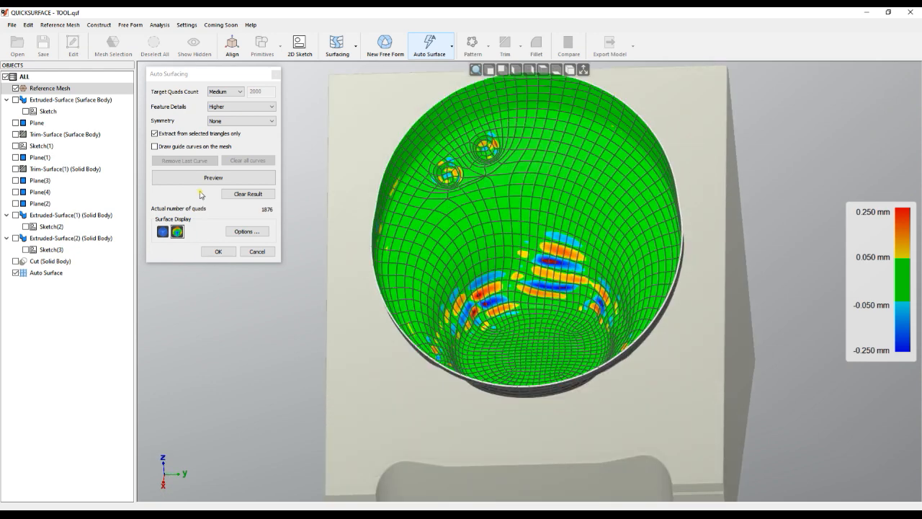
pyautogui.click(162, 231)
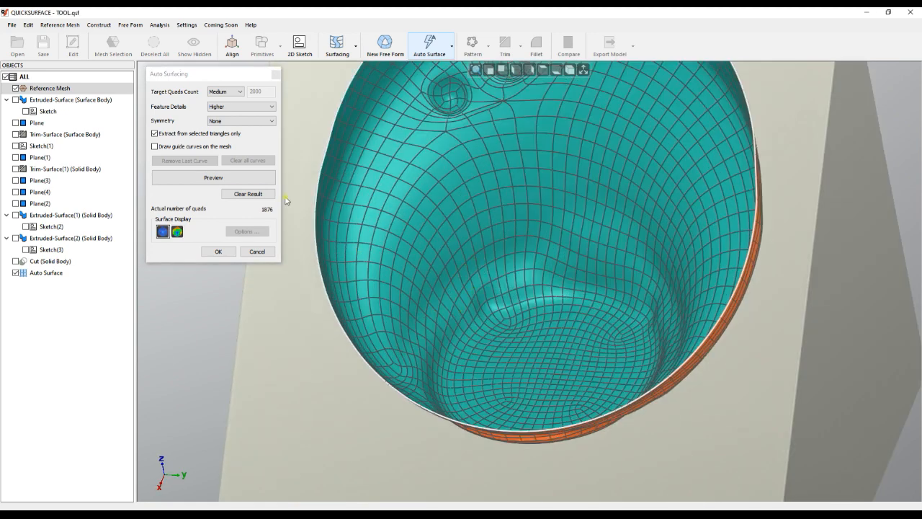
pyautogui.click(154, 146)
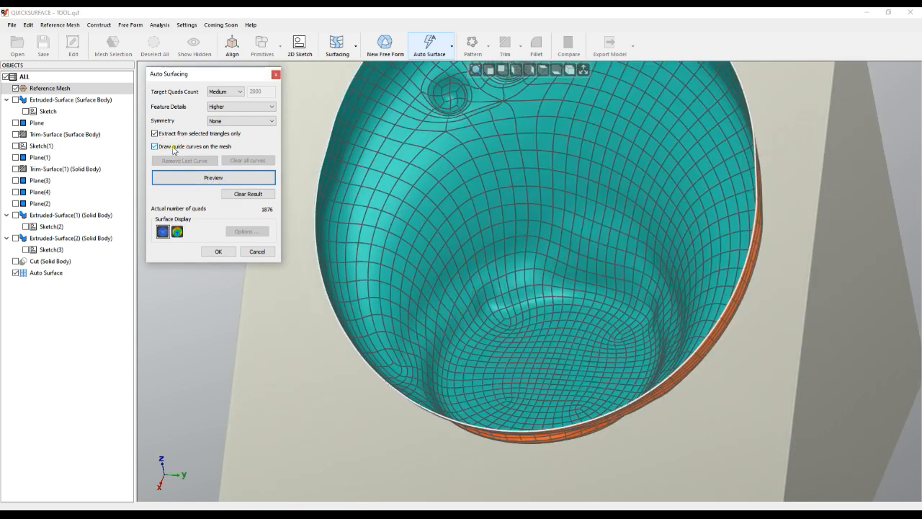
# Draw guide curves down the left and right pocket walls and regenerate the 1892-quad preview
pyautogui.moveTo(472, 267); pyautogui.dragTo(422, 335)
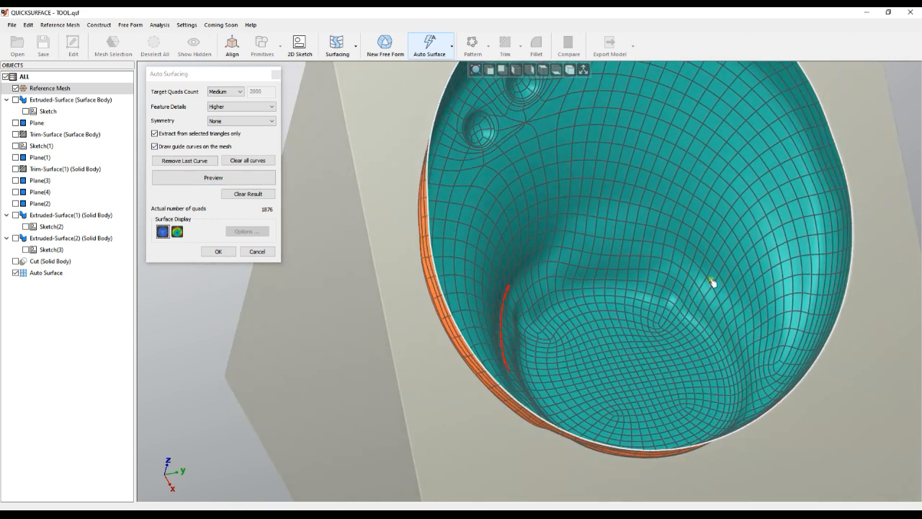
pyautogui.moveTo(714, 281); pyautogui.dragTo(684, 375)
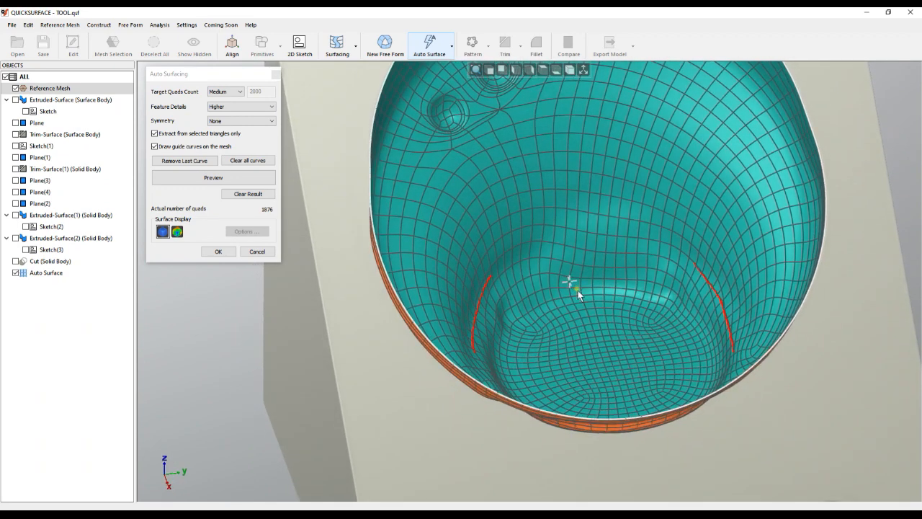
pyautogui.moveTo(497, 286)
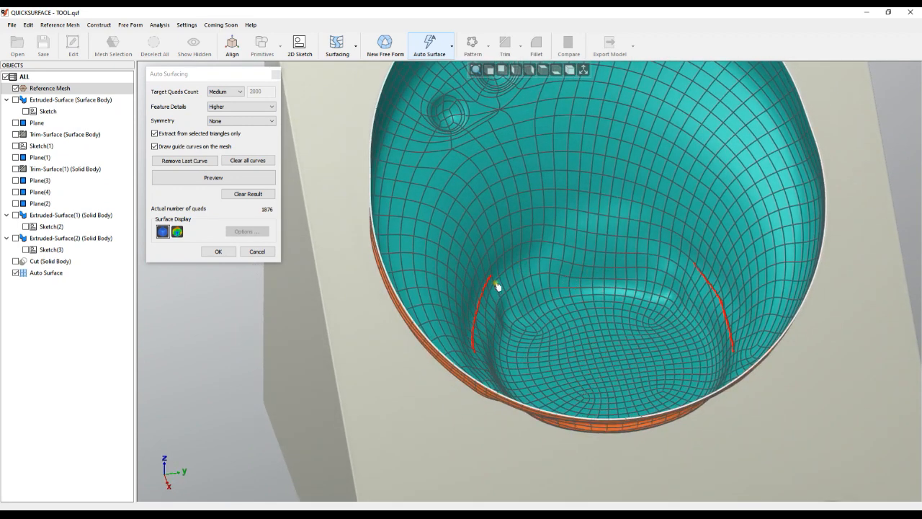
pyautogui.click(213, 177)
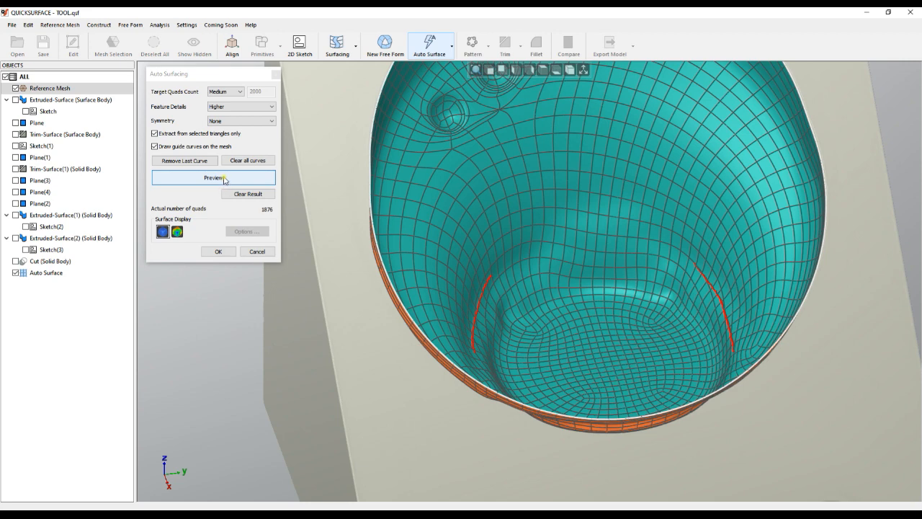
pyautogui.click(213, 177)
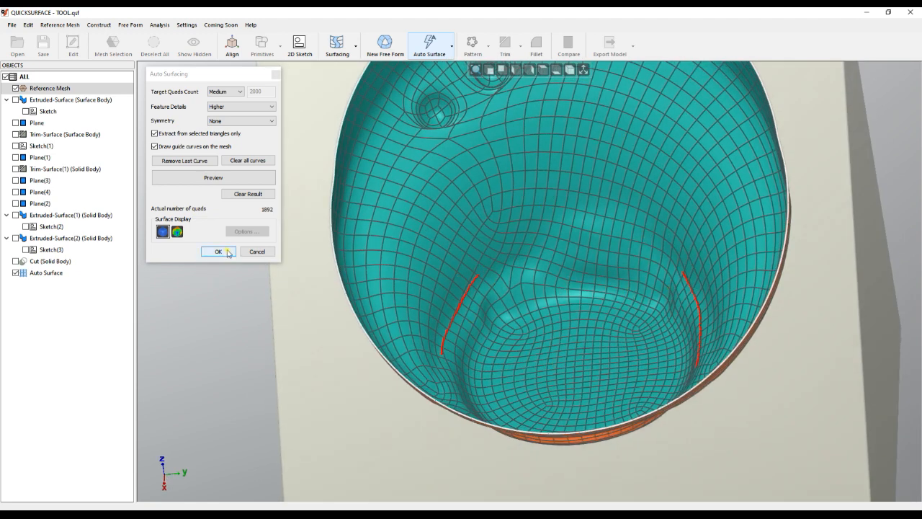
# Accept the guided auto surface as the finished pocket patch surface
pyautogui.click(218, 251)
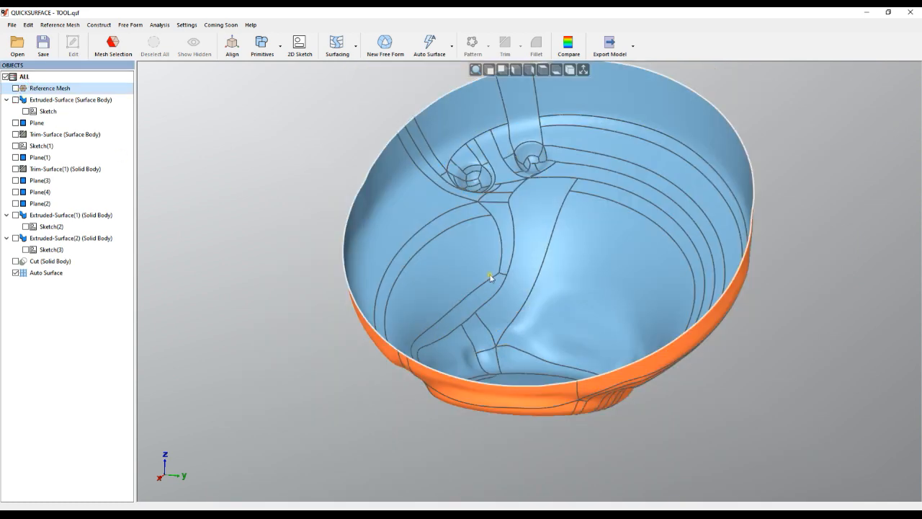
# Edit the pocket surface, dragging control points on the walls and near the floor
pyautogui.click(45, 273)
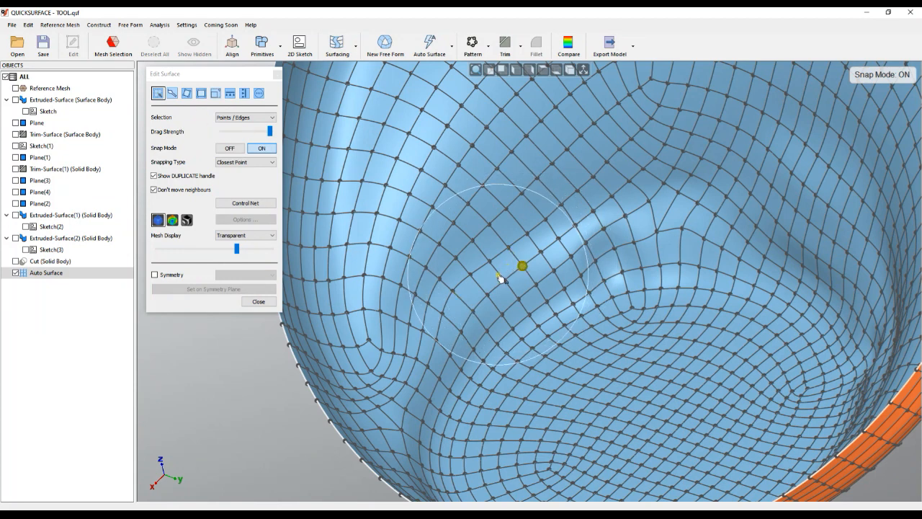
pyautogui.moveTo(523, 266); pyautogui.dragTo(434, 323)
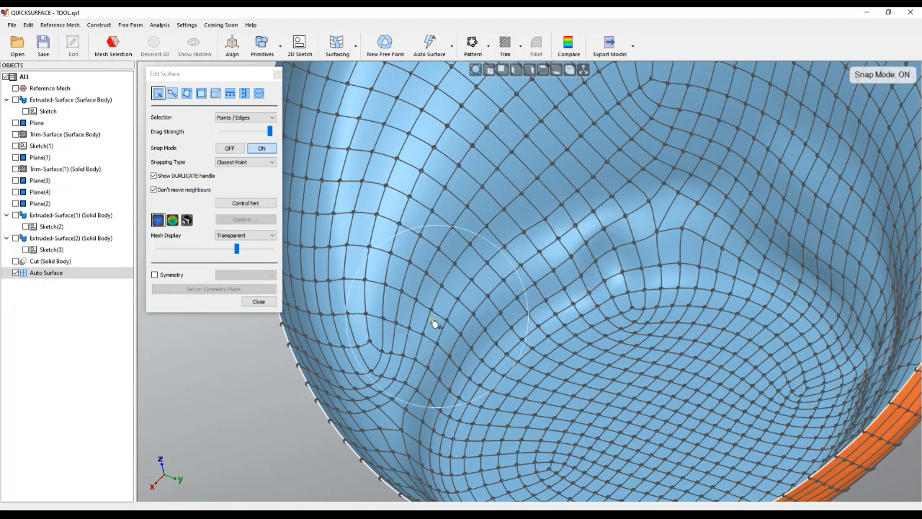
pyautogui.moveTo(436, 322); pyautogui.dragTo(659, 248)
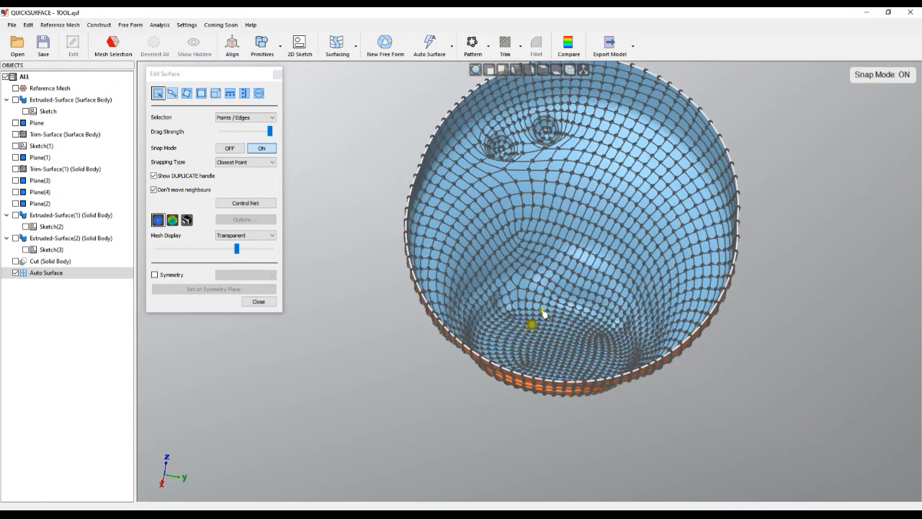
pyautogui.moveTo(532, 324); pyautogui.dragTo(539, 303)
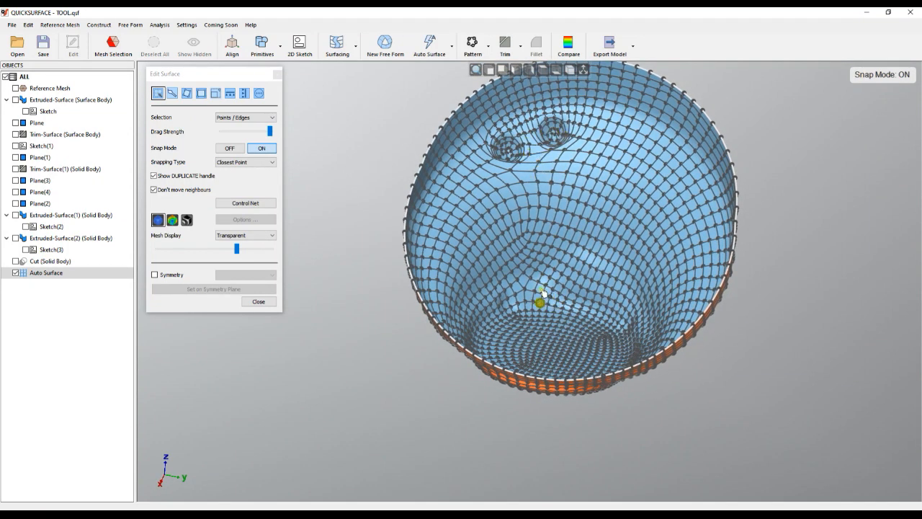
pyautogui.click(258, 301)
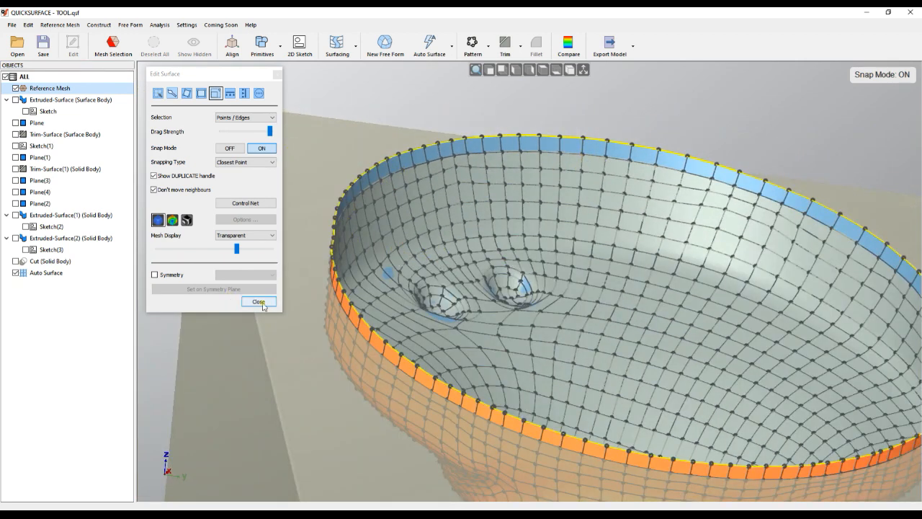
# Close Edit Surface so the cut block and pocket surface show together
pyautogui.click(257, 301)
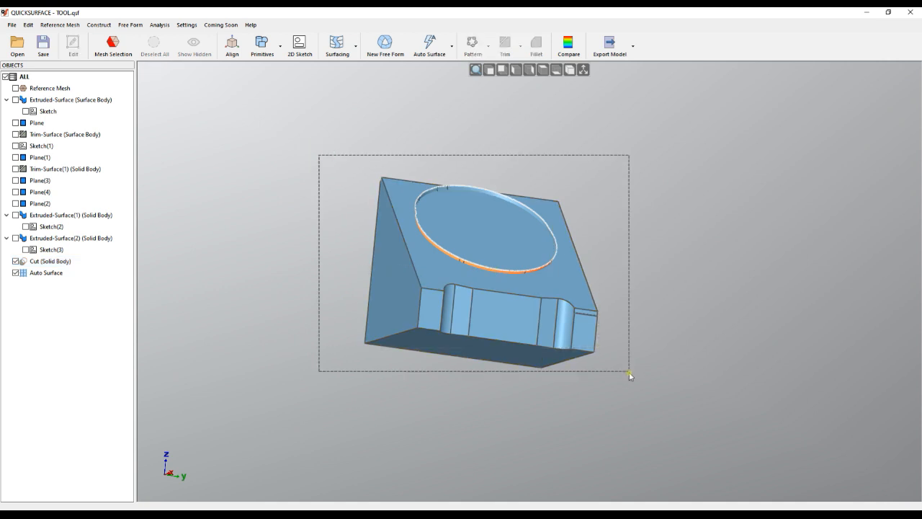
# Trim the Cut block and Auto Surface against each other with automatic trimming
pyautogui.click(505, 45)
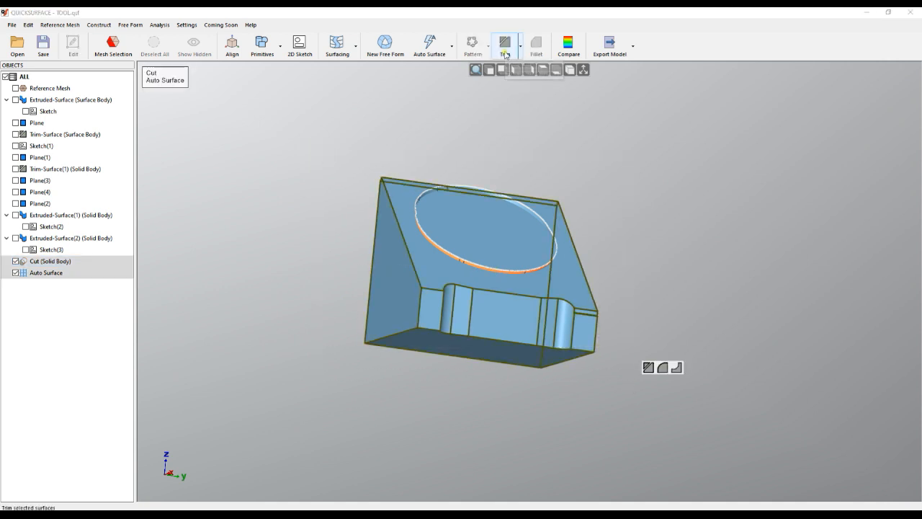
pyautogui.click(504, 44)
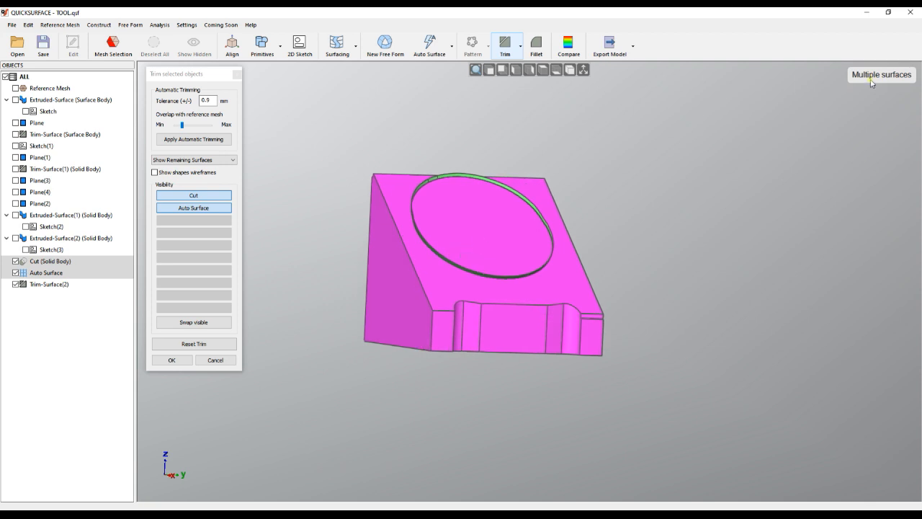
pyautogui.moveTo(857, 81)
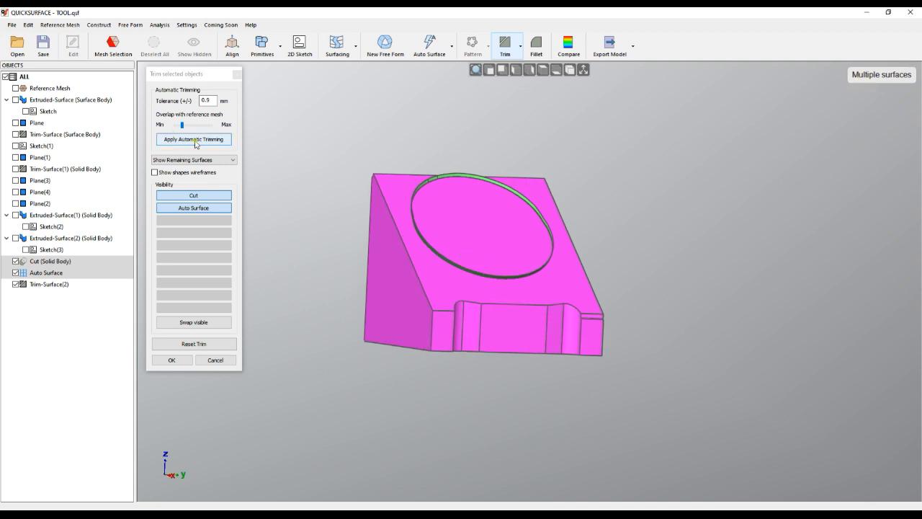
pyautogui.click(194, 139)
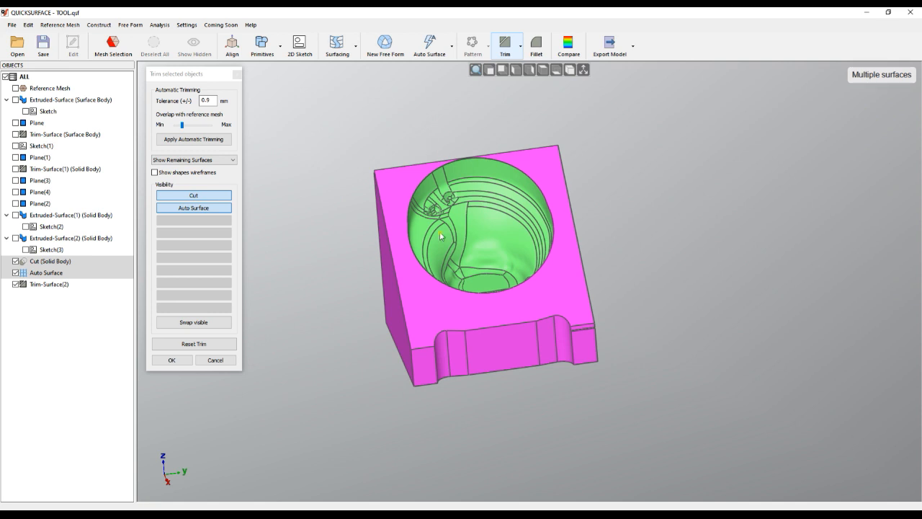
pyautogui.moveTo(735, 217)
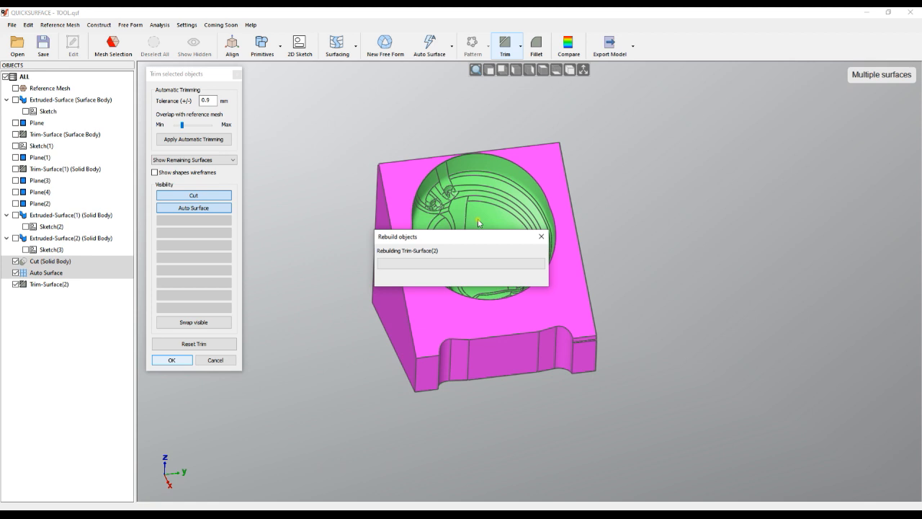
# Preview the confirmed solid tool block under the Shining Gold environment map
pyautogui.click(172, 359)
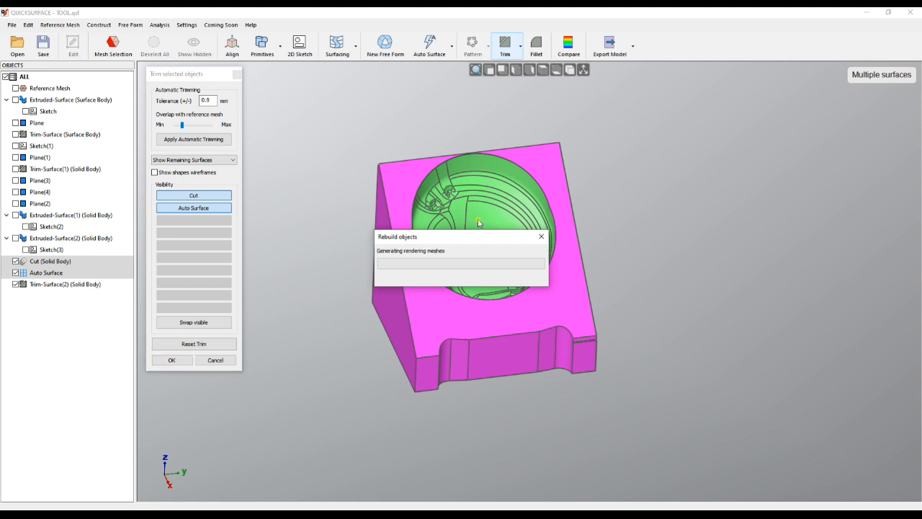
pyautogui.click(171, 359)
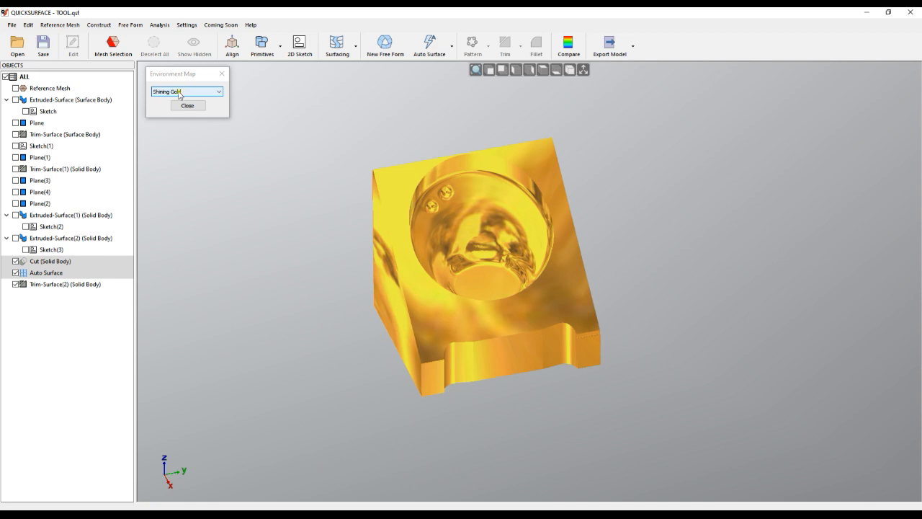
# Close the Environment Map preview, returning the solid to plain shading
pyautogui.click(187, 91)
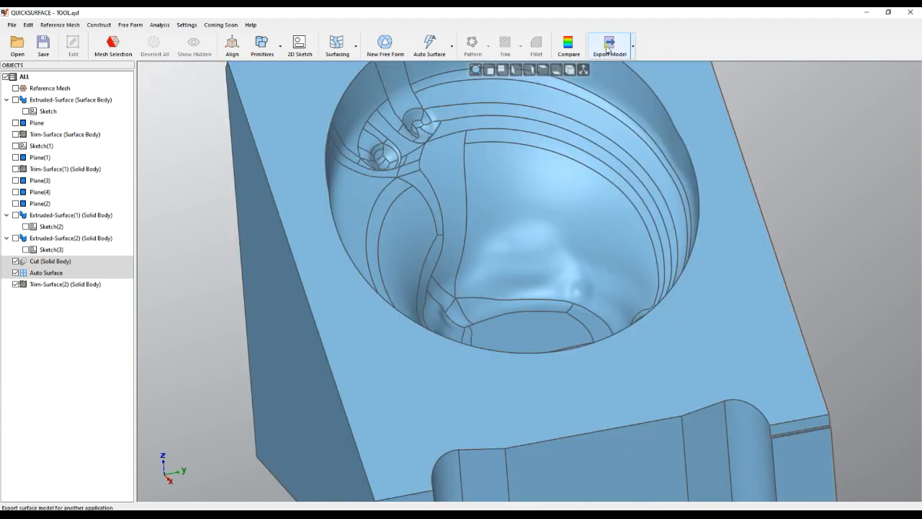
# Export the solid as STEP file TOOL.stp into the 007 Hybrid folder
pyautogui.click(609, 43)
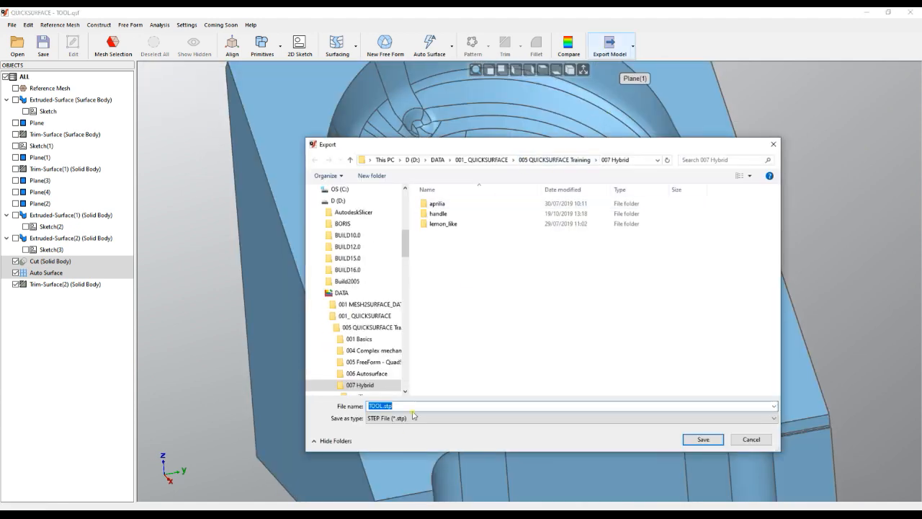
pyautogui.click(703, 439)
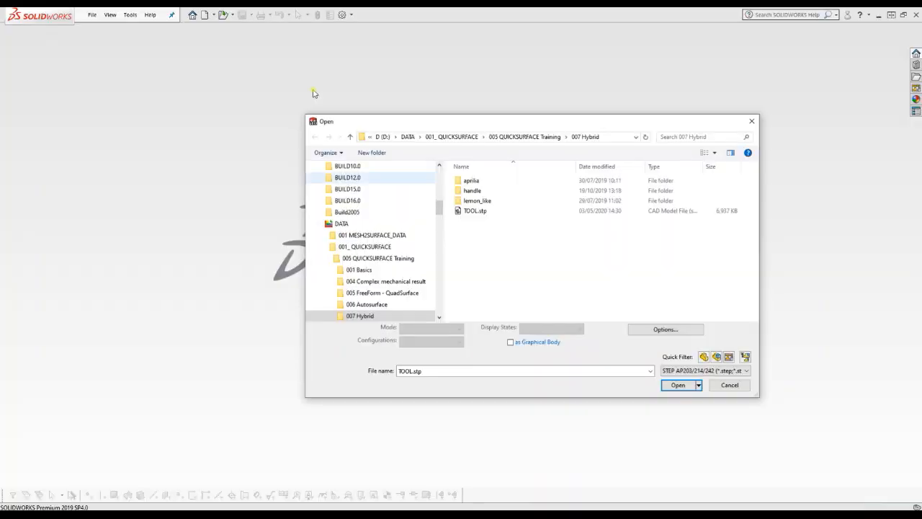
# Open TOOL.stp in SOLIDWORKS as a single solid body and inspect the pocket
pyautogui.click(474, 210)
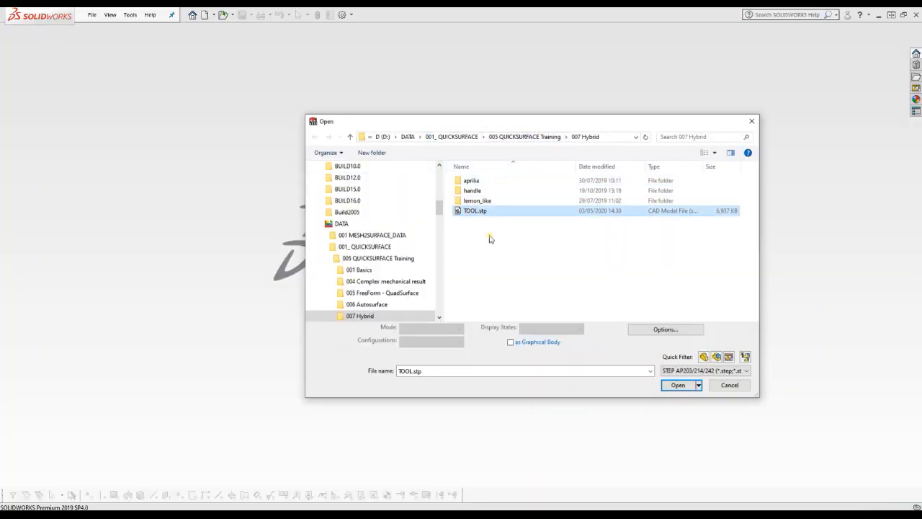
pyautogui.click(676, 385)
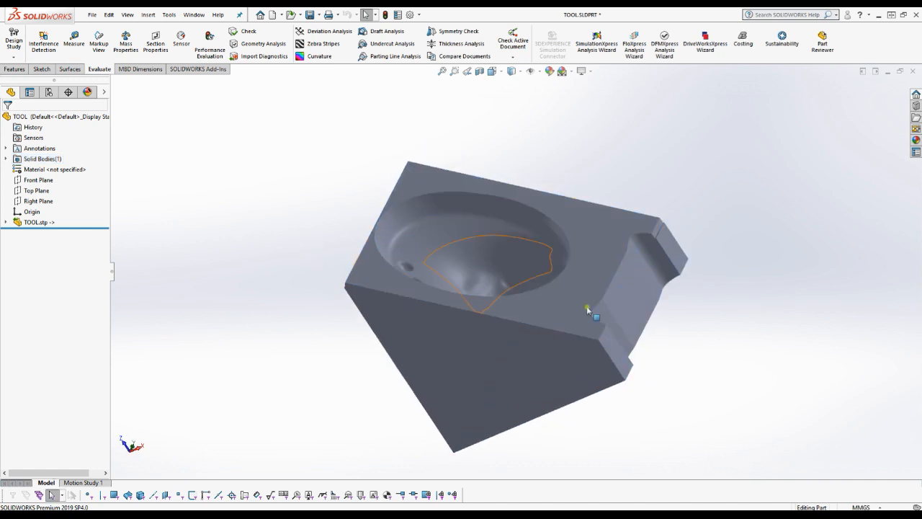
pyautogui.moveTo(587, 310); pyautogui.dragTo(675, 367)
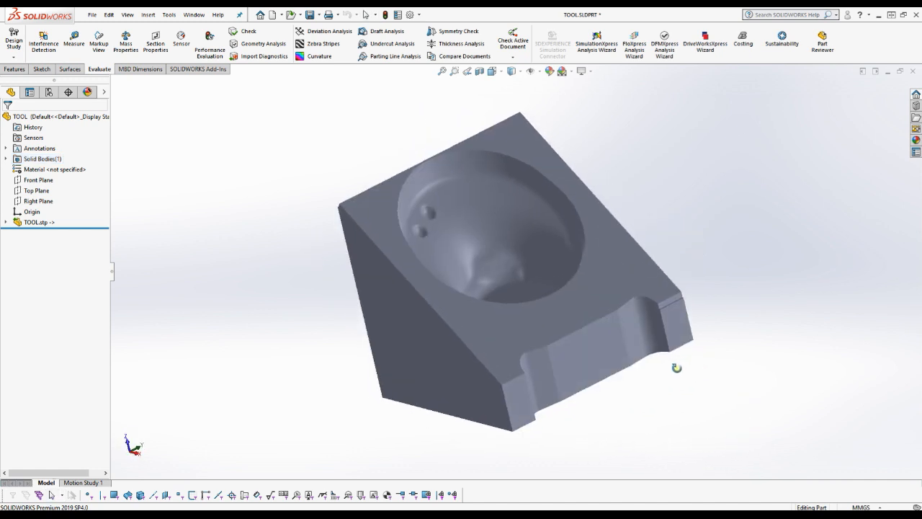